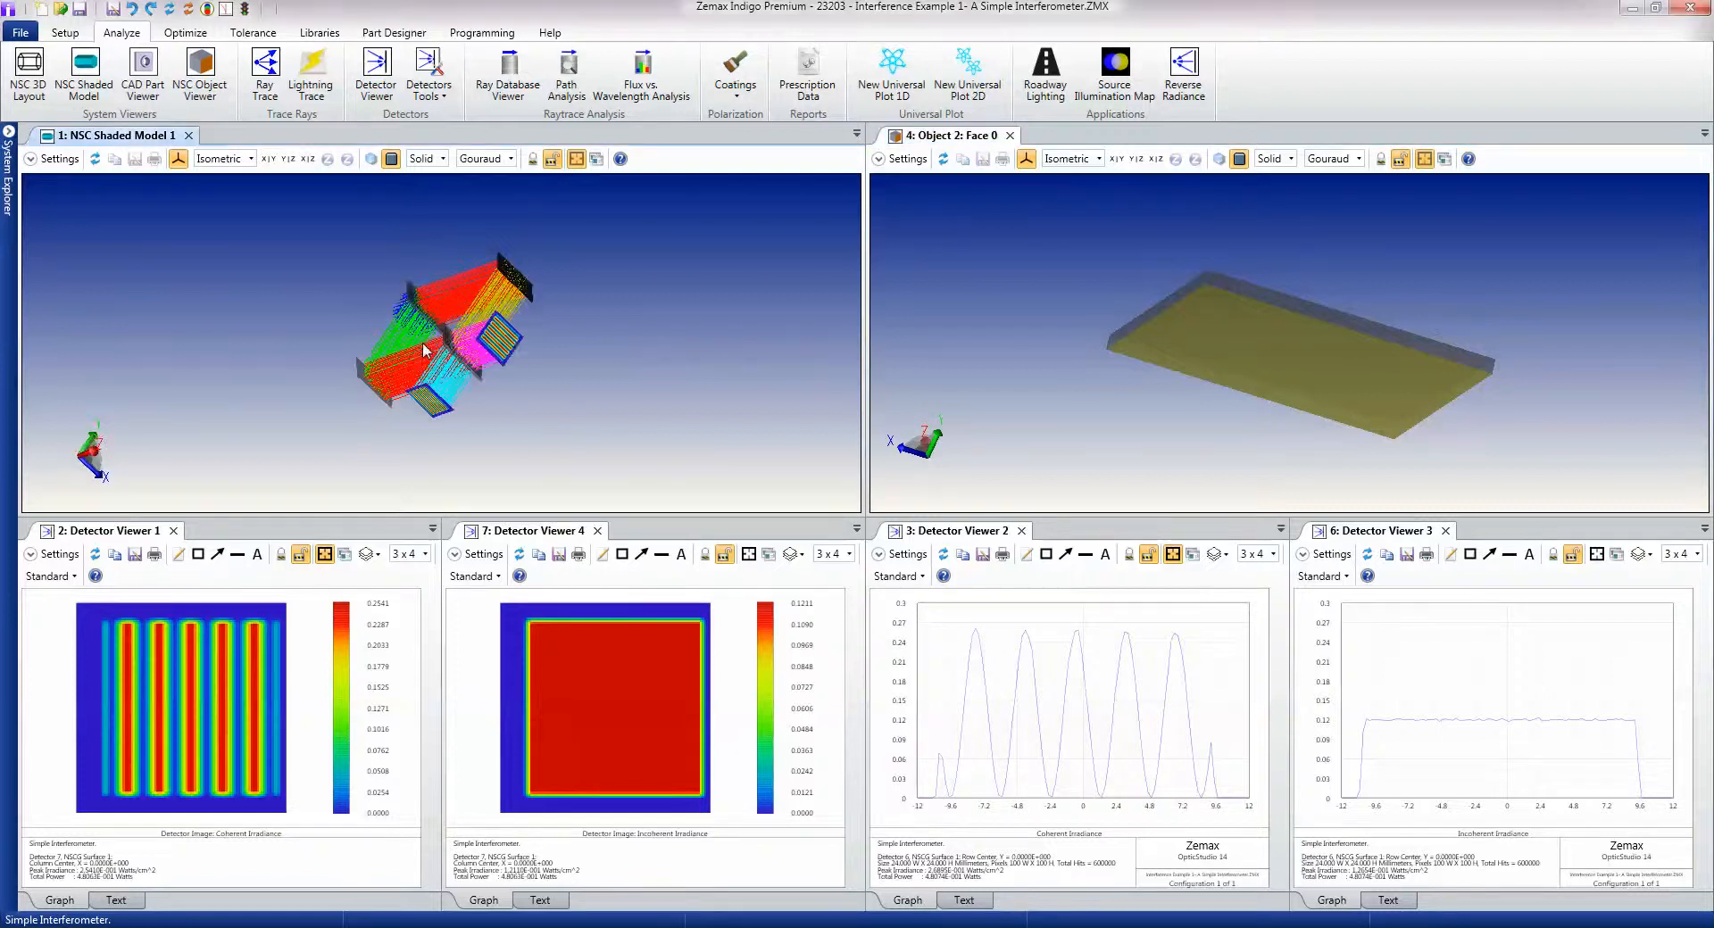
Zoom into and orbit the shaded interferometer model to reveal both beam arms and detectors
left_click_drag(426, 350, 525, 360)
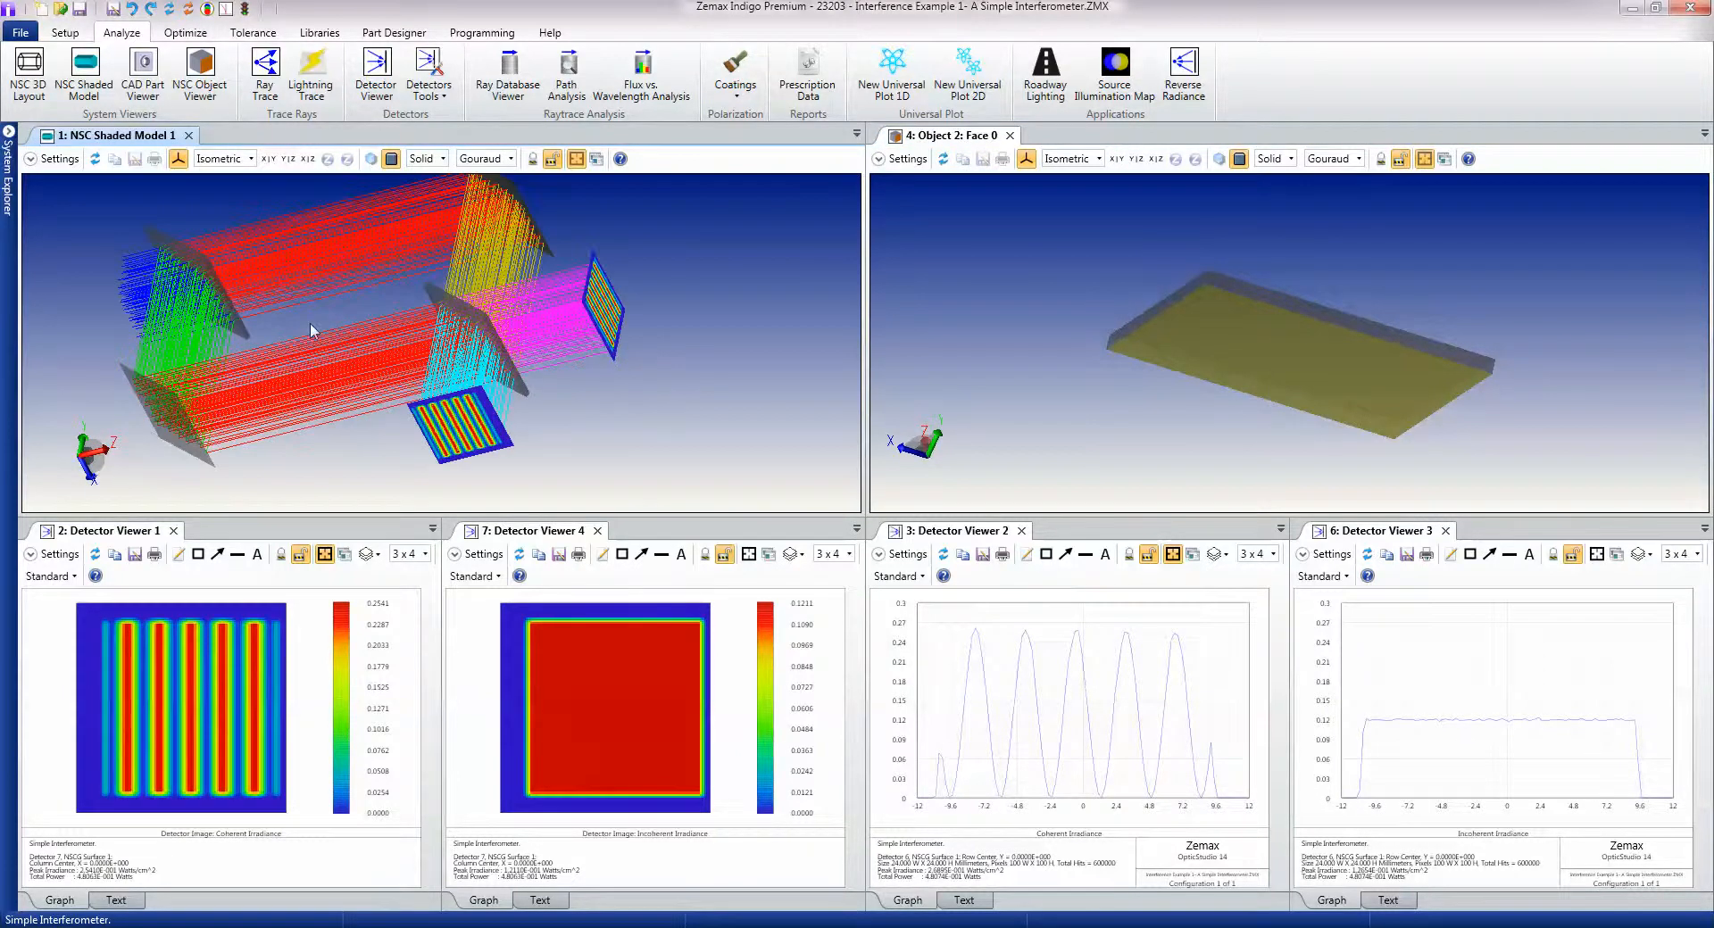
left_click_drag(312, 331, 354, 350)
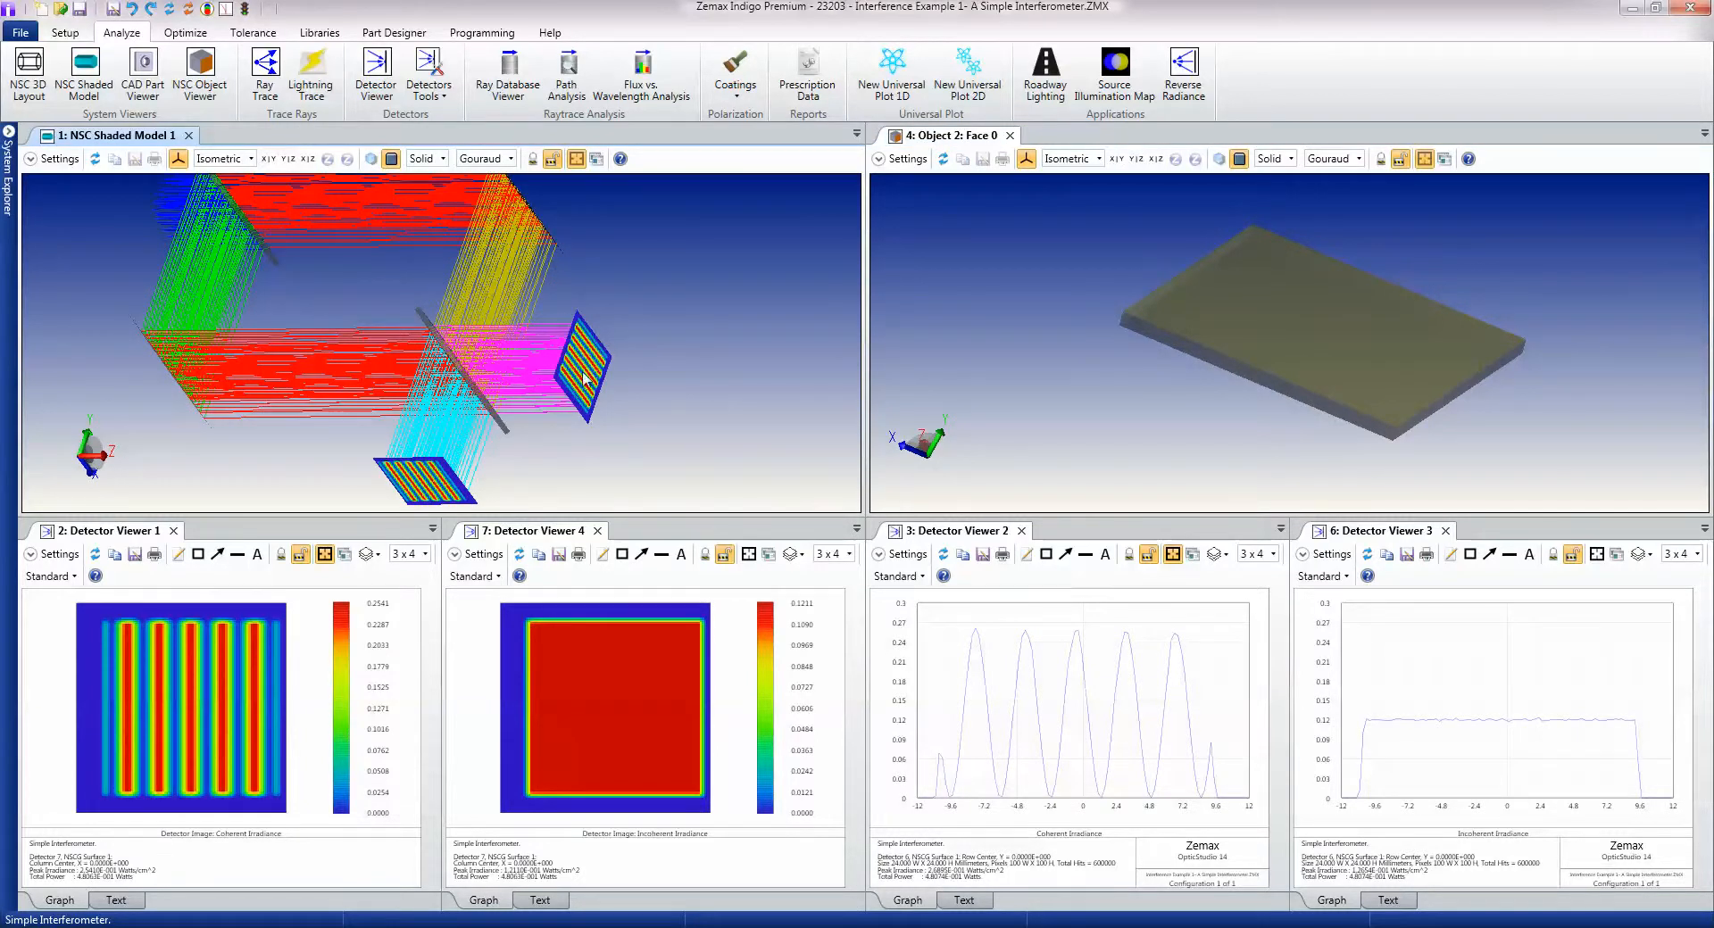
mouse_move(468, 349)
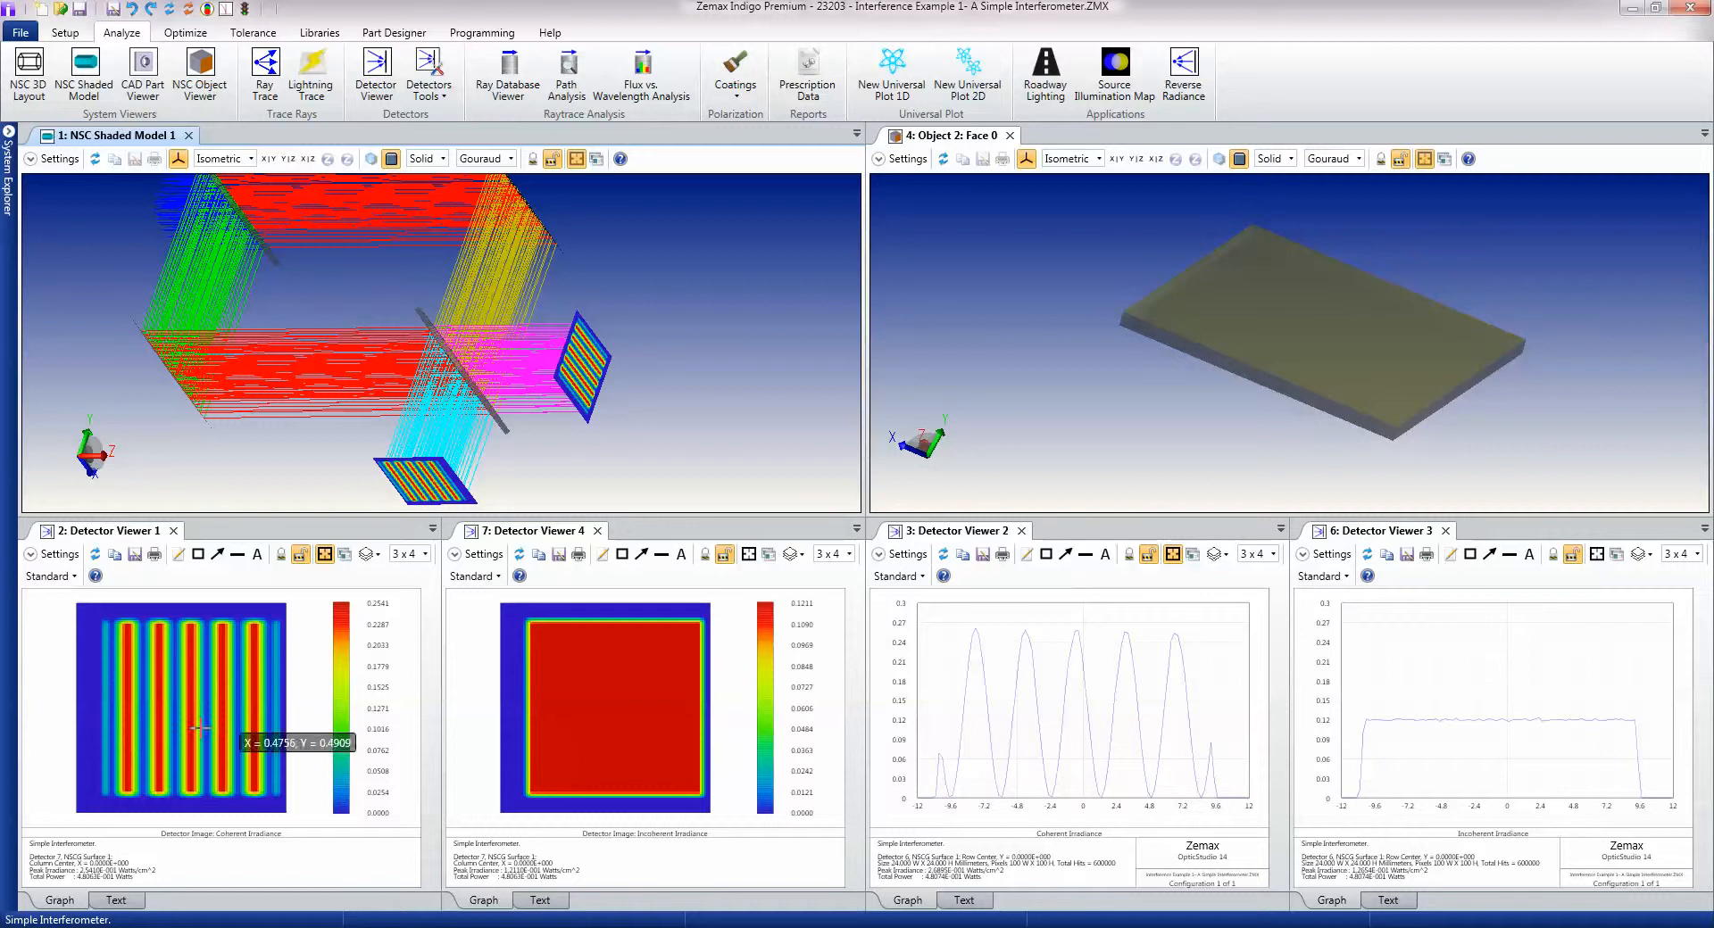
mouse_move(1007, 879)
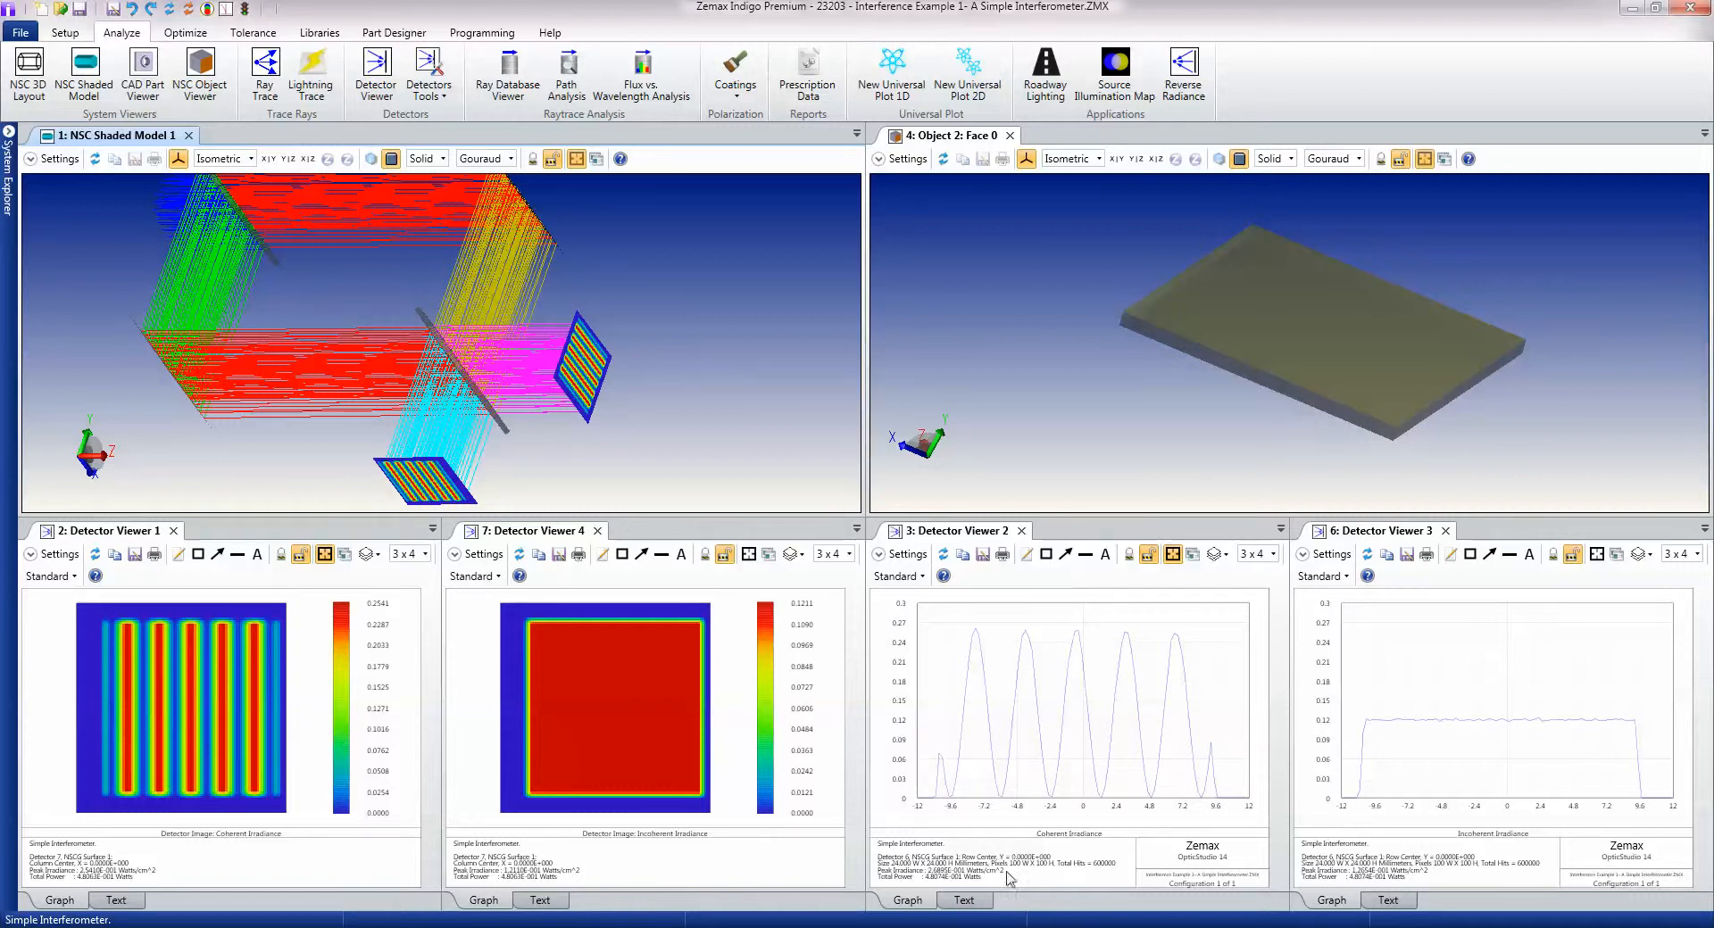
mouse_move(1129, 726)
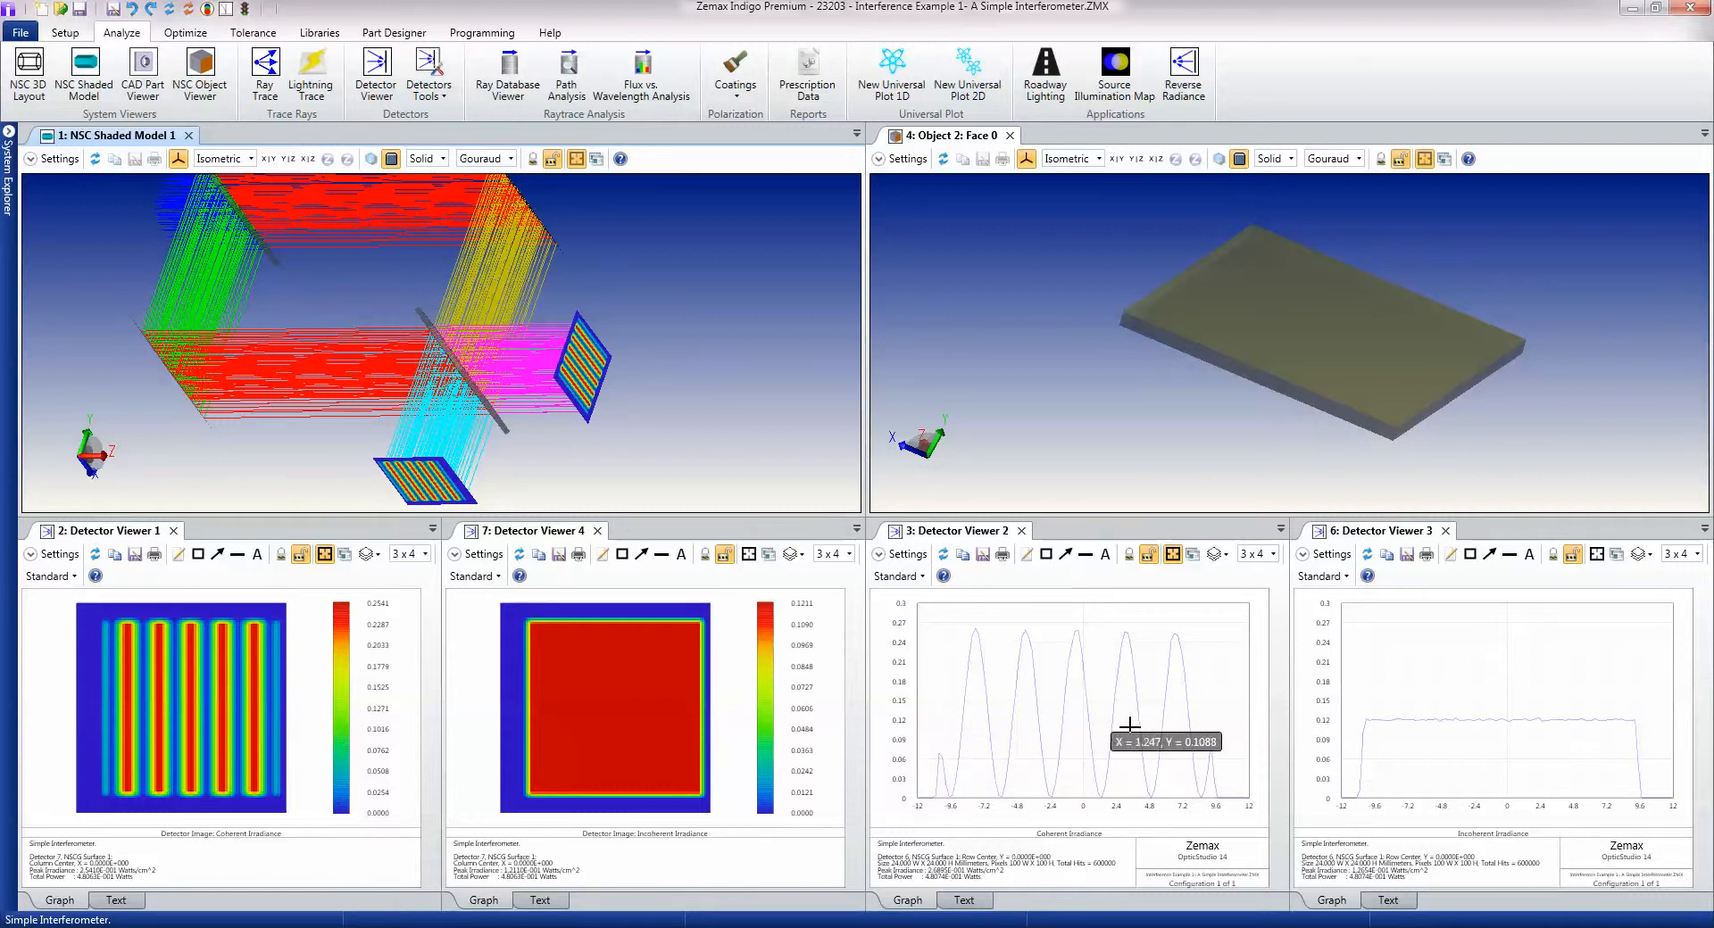
mouse_move(975, 740)
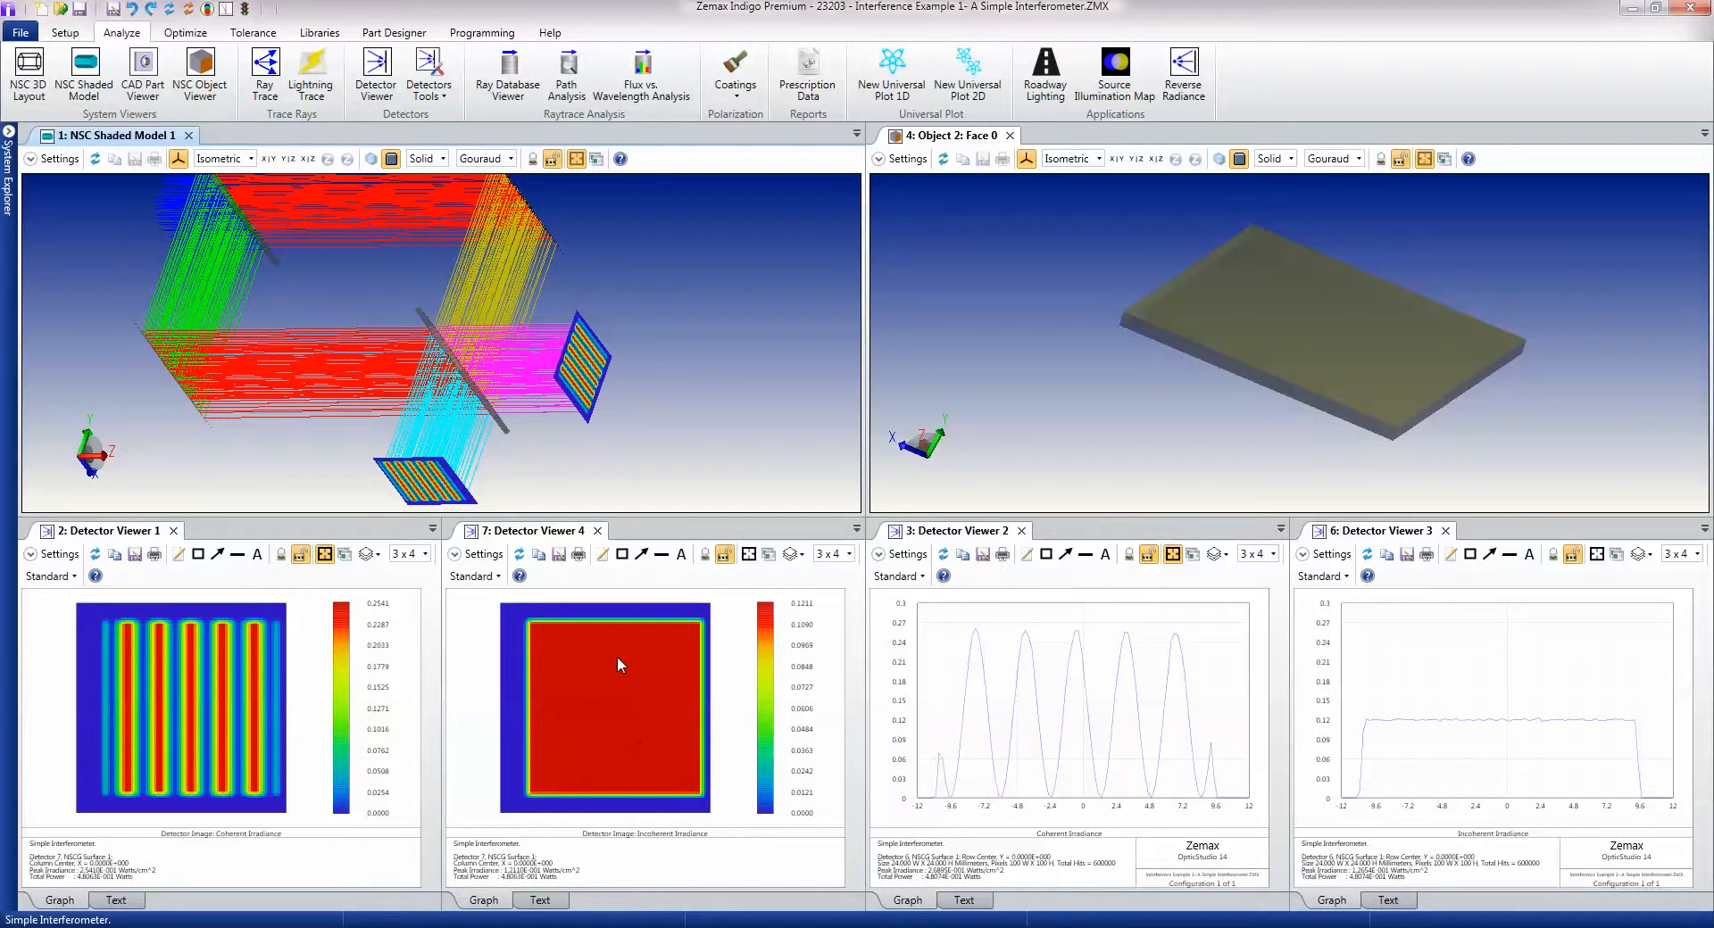
mouse_move(655, 657)
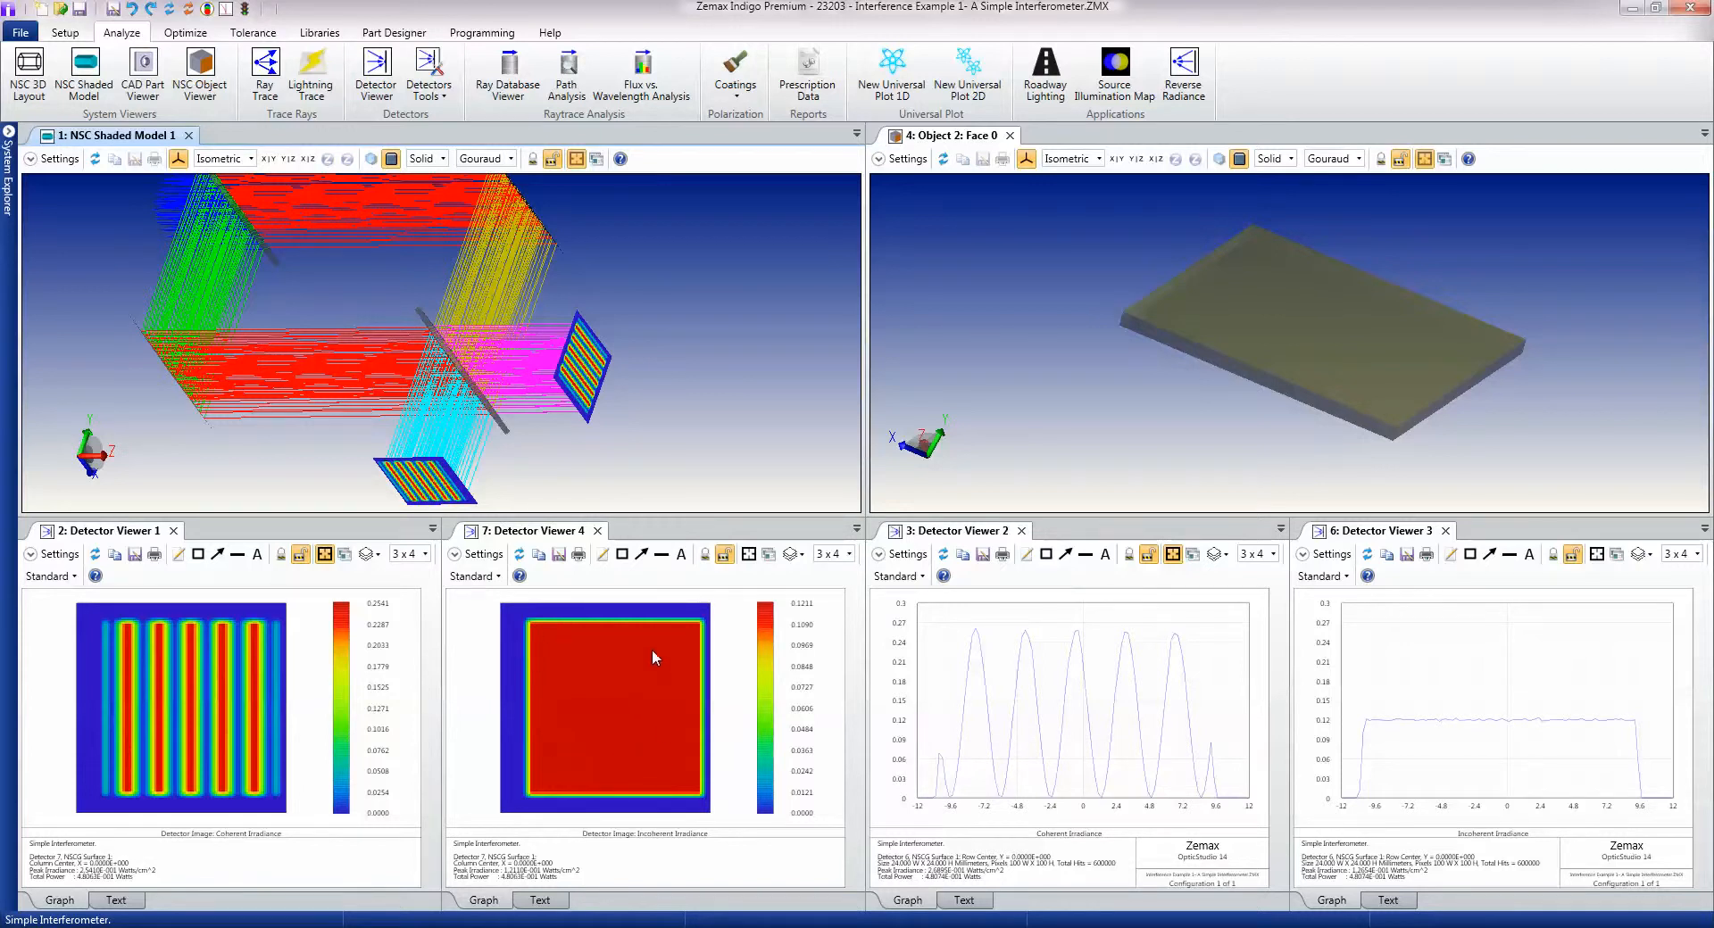
mouse_move(556, 655)
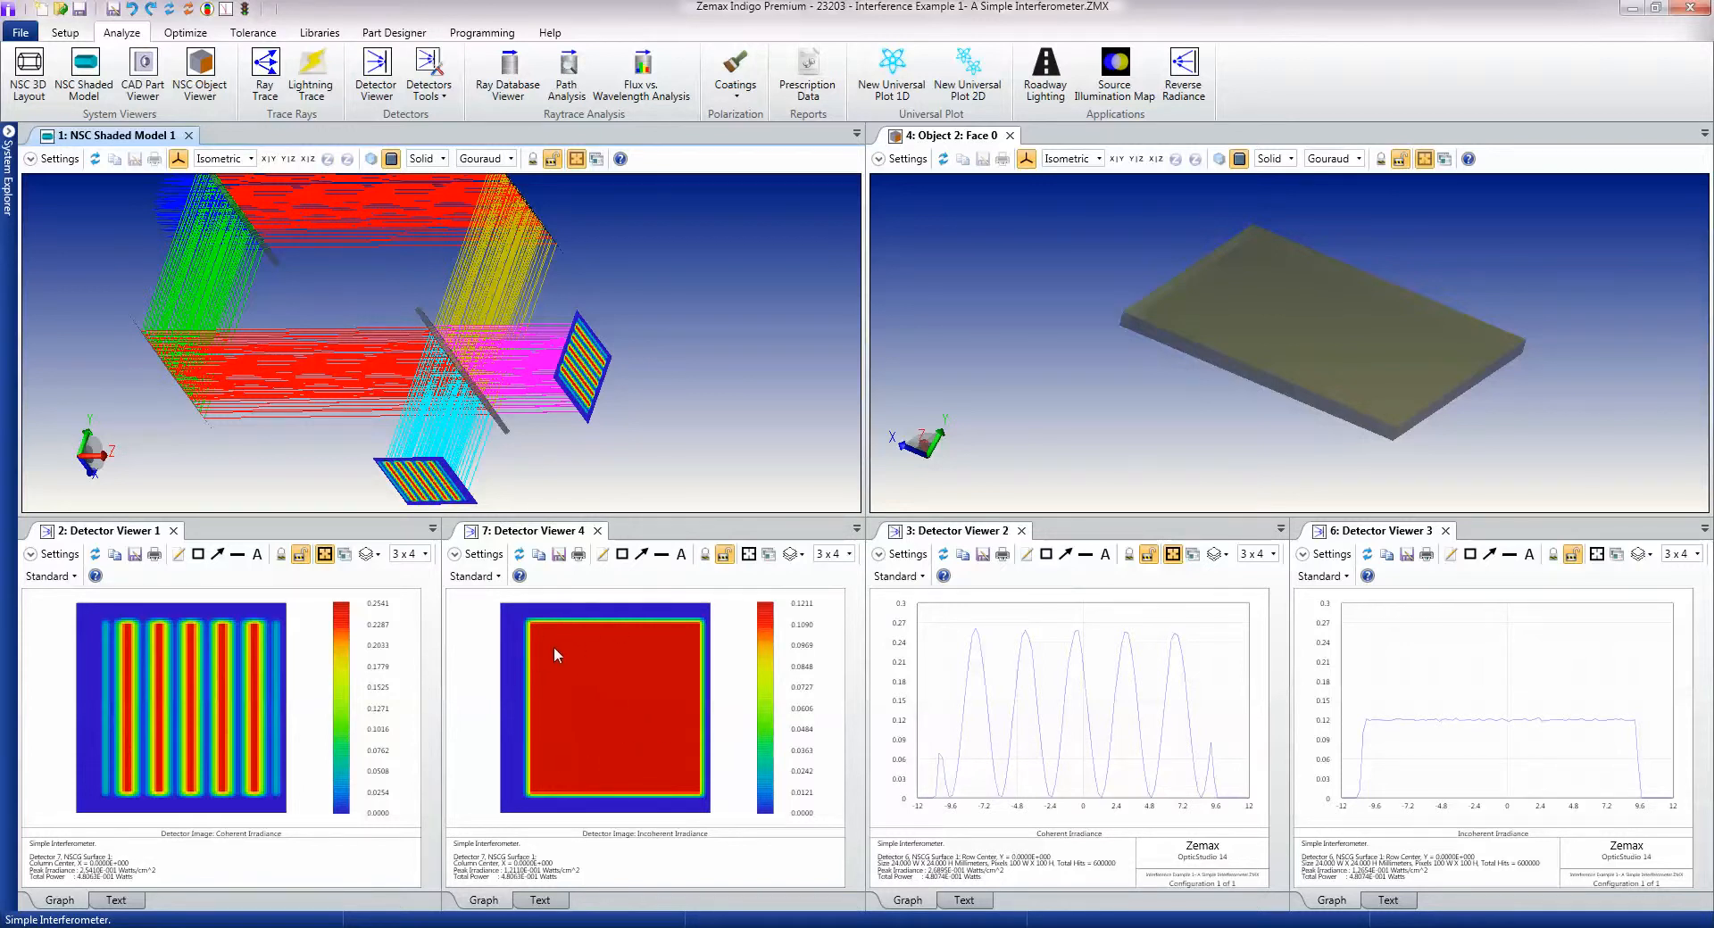
mouse_move(555, 695)
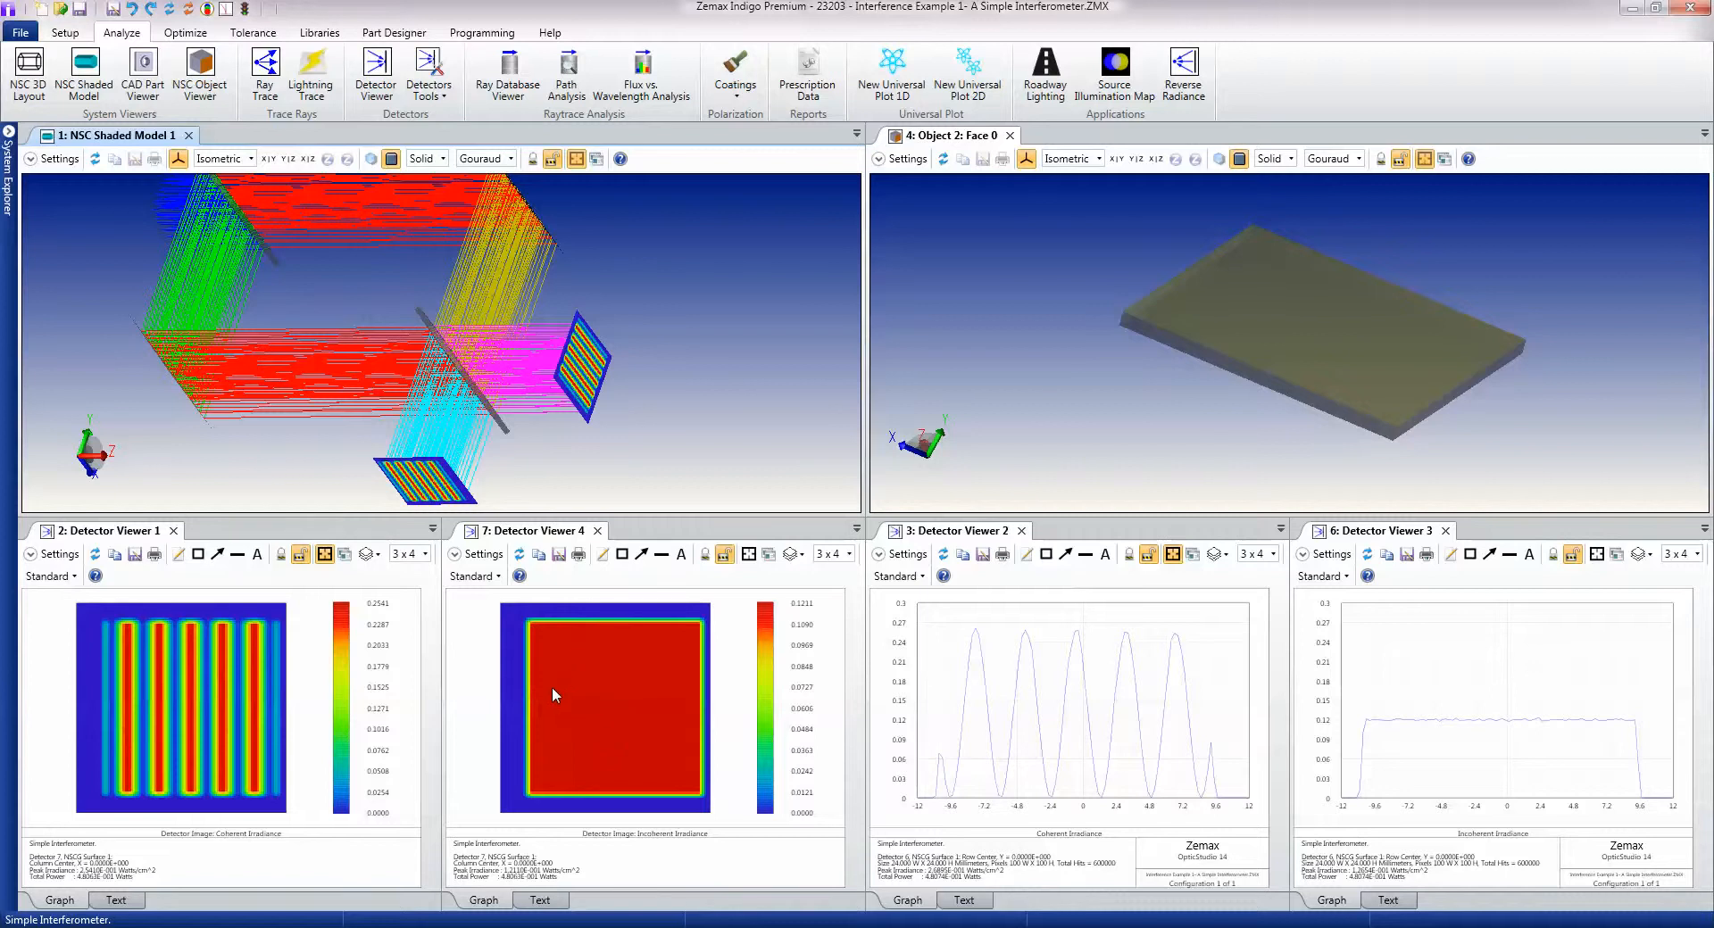
mouse_move(701, 788)
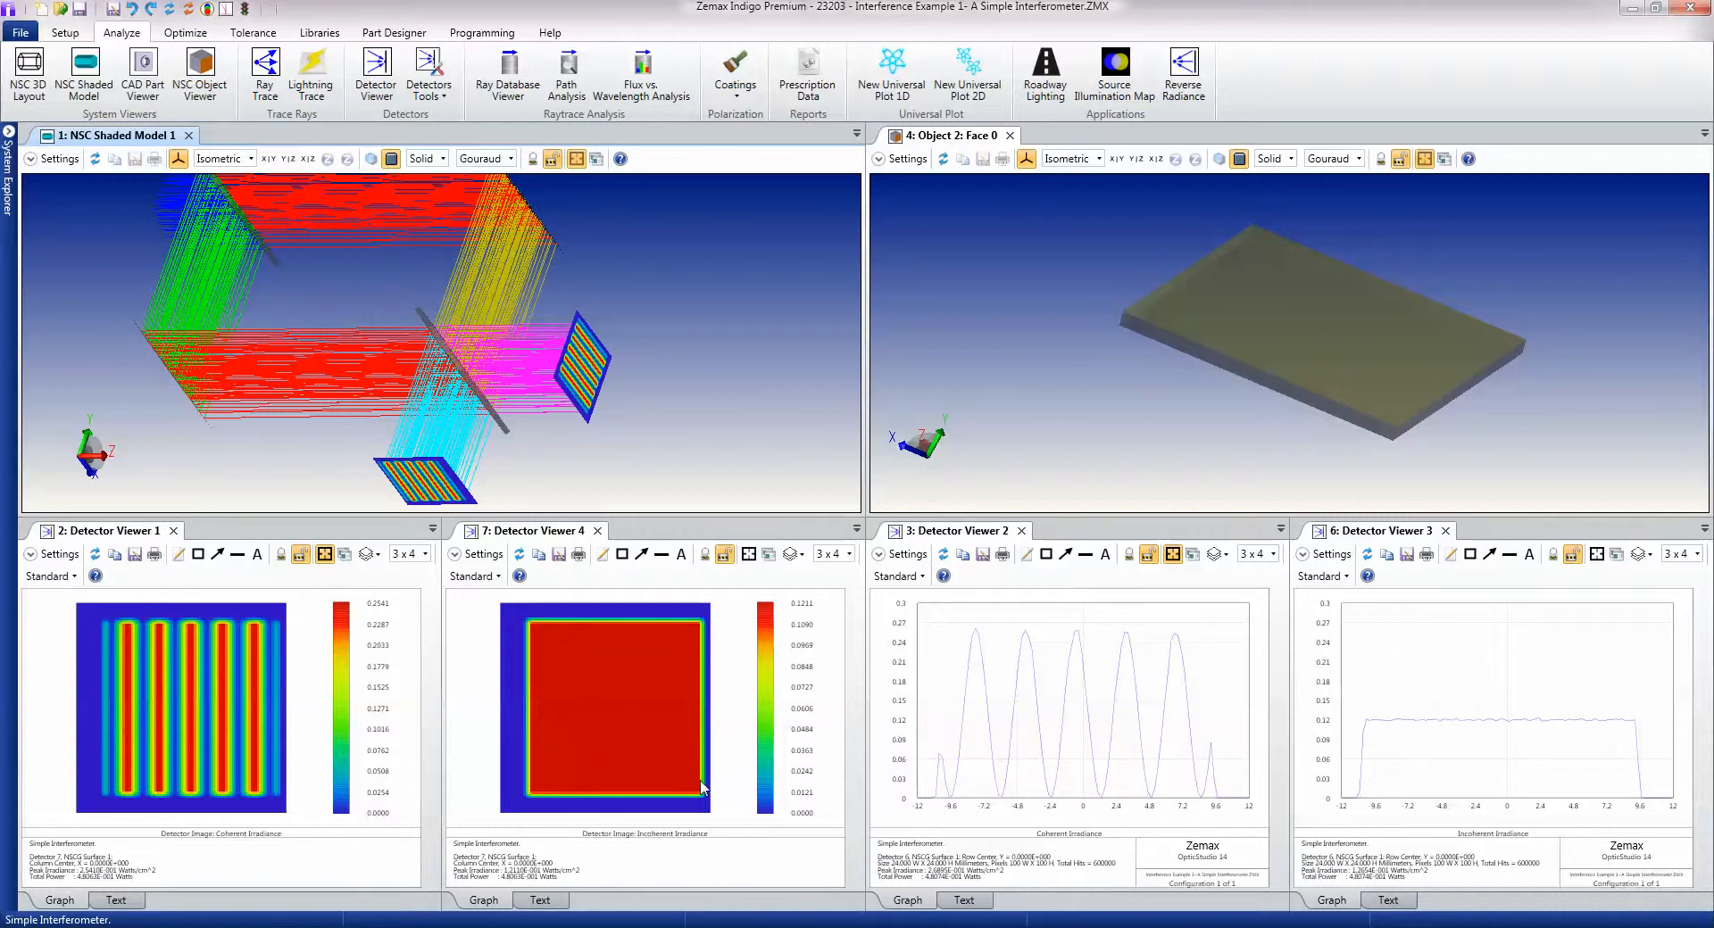
mouse_move(1373, 826)
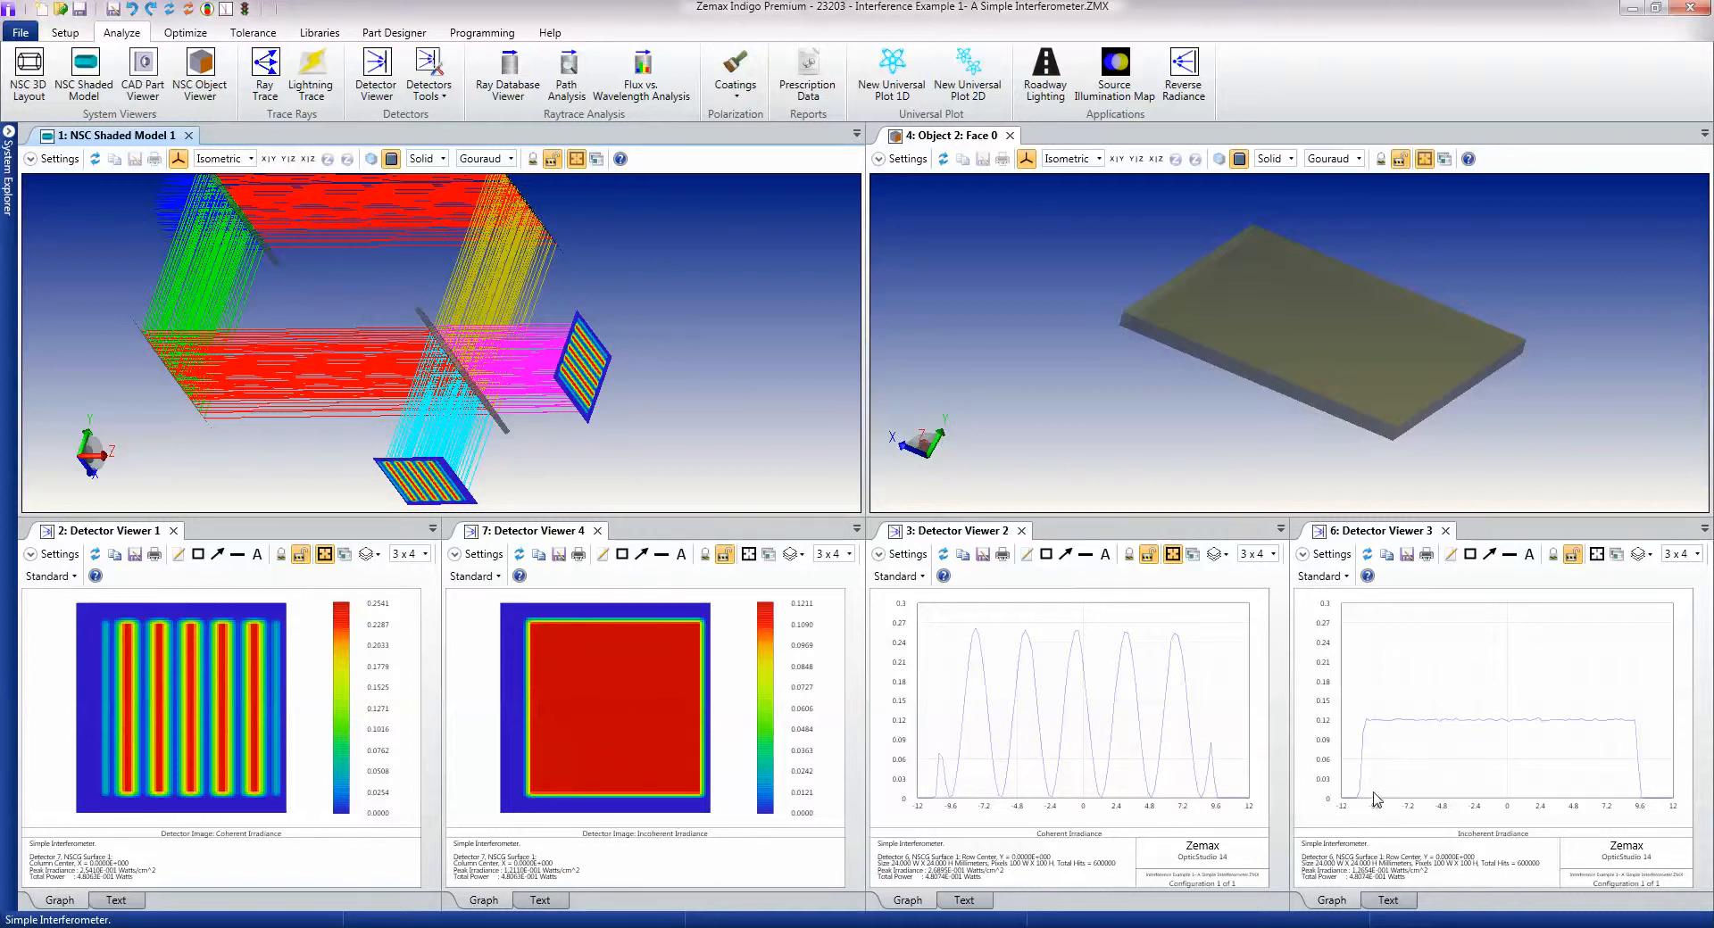
mouse_move(1623, 753)
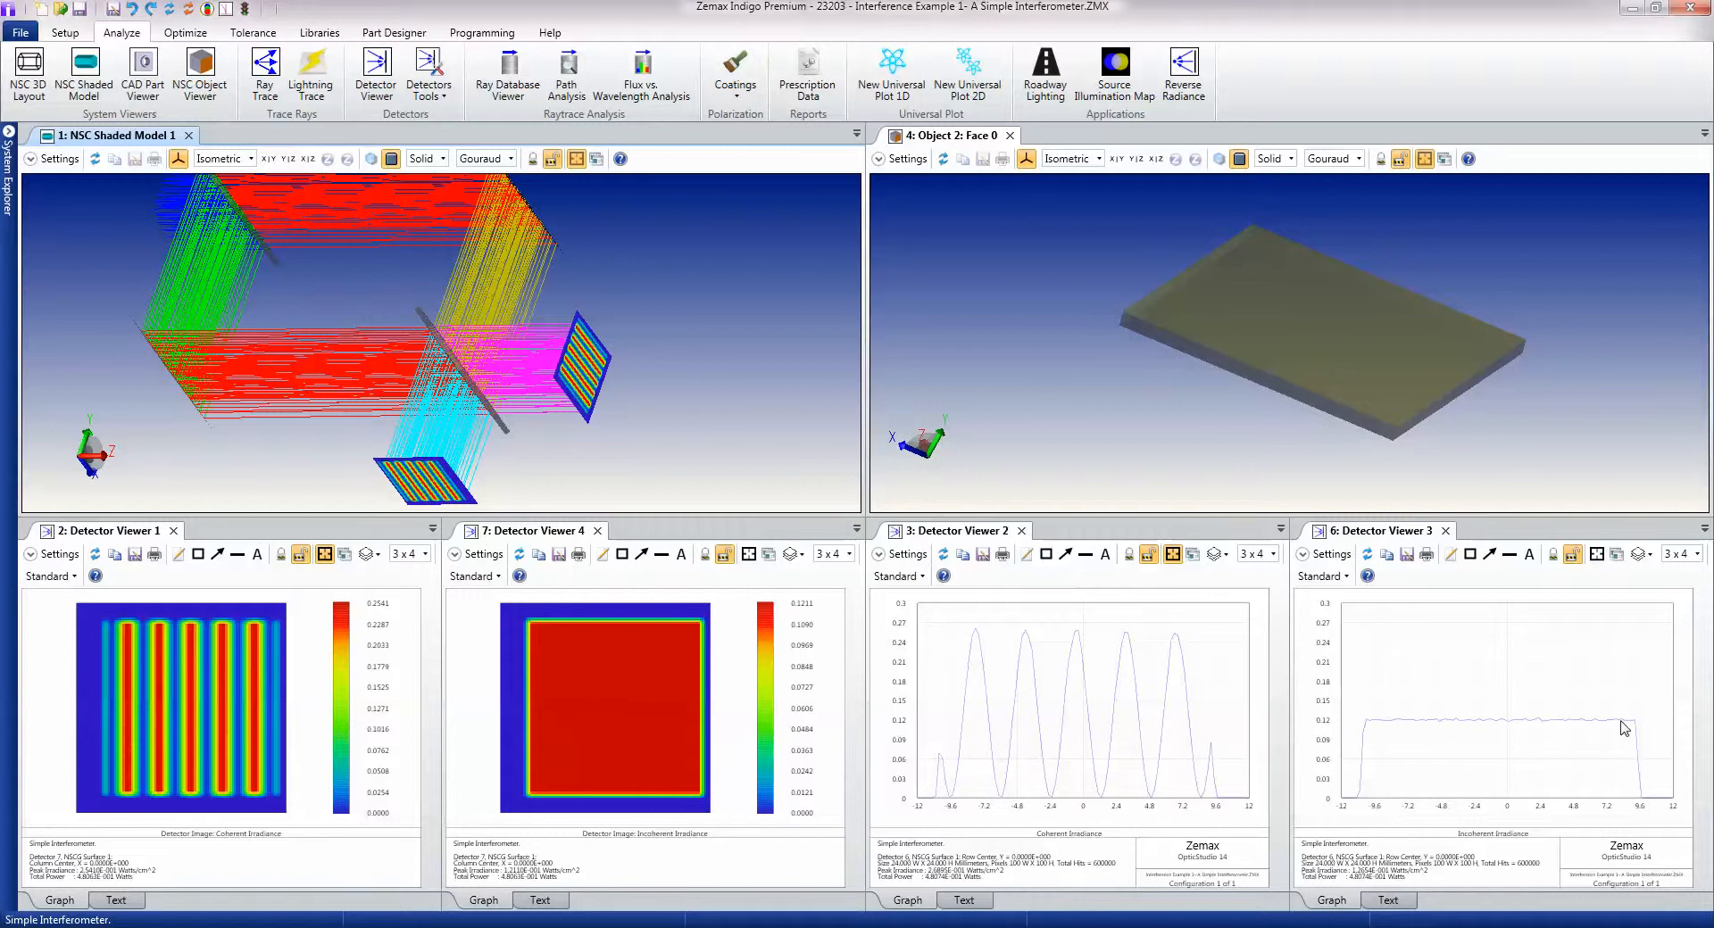
mouse_move(368, 354)
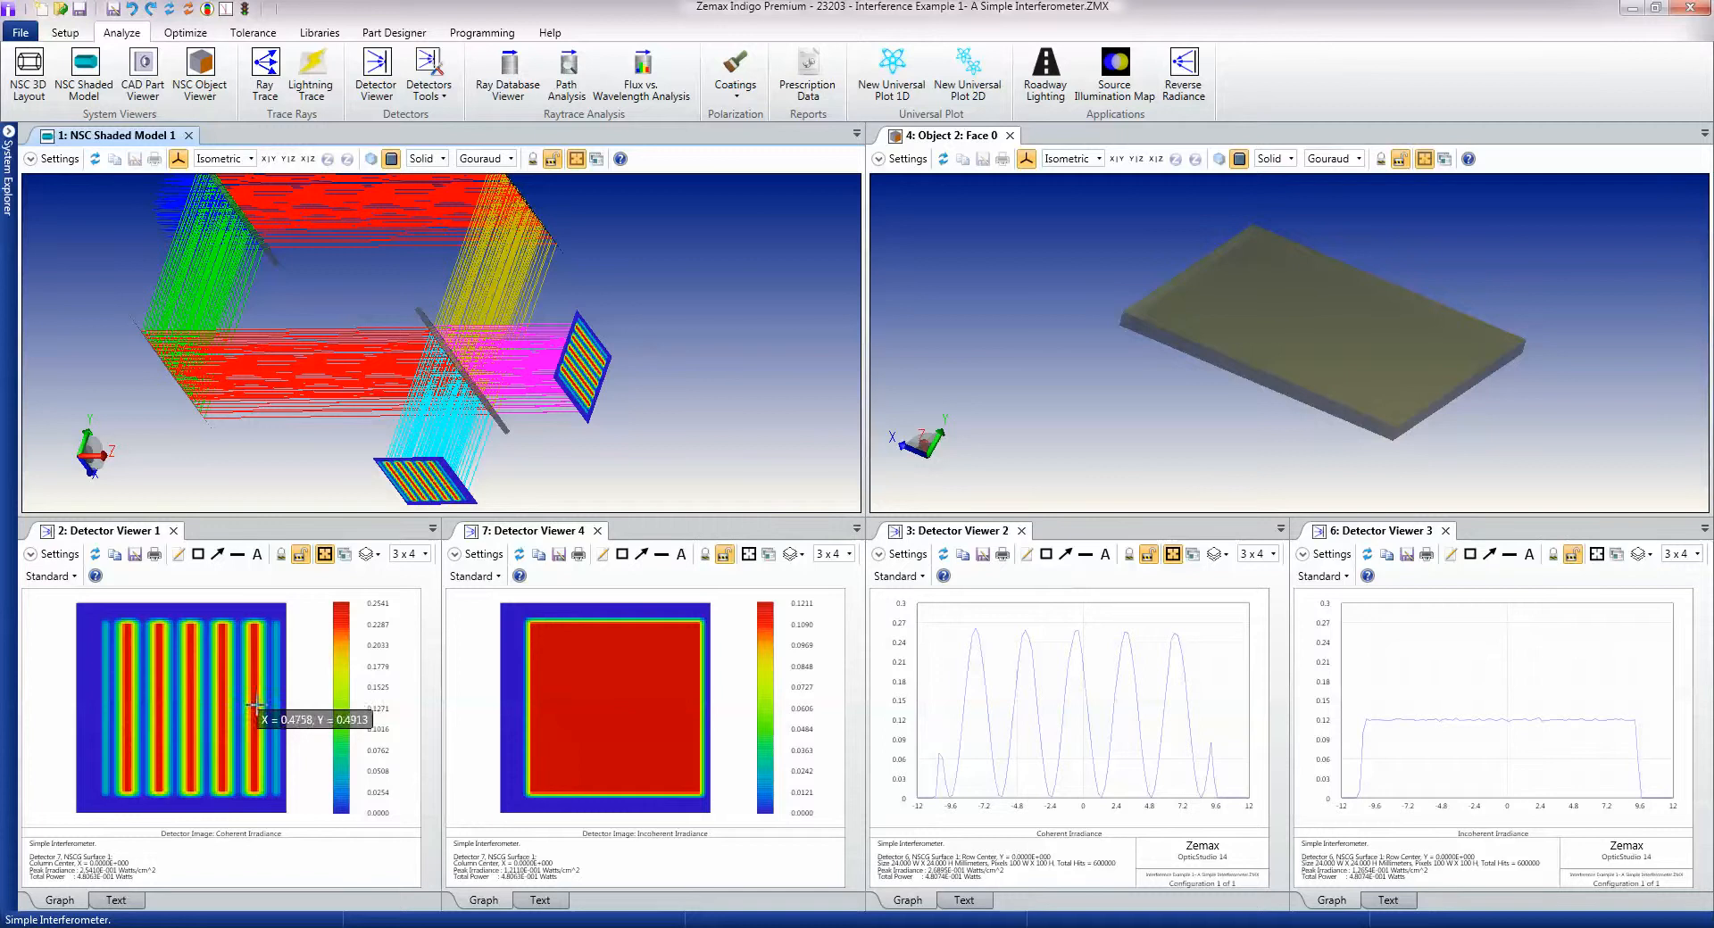
mouse_move(1183, 710)
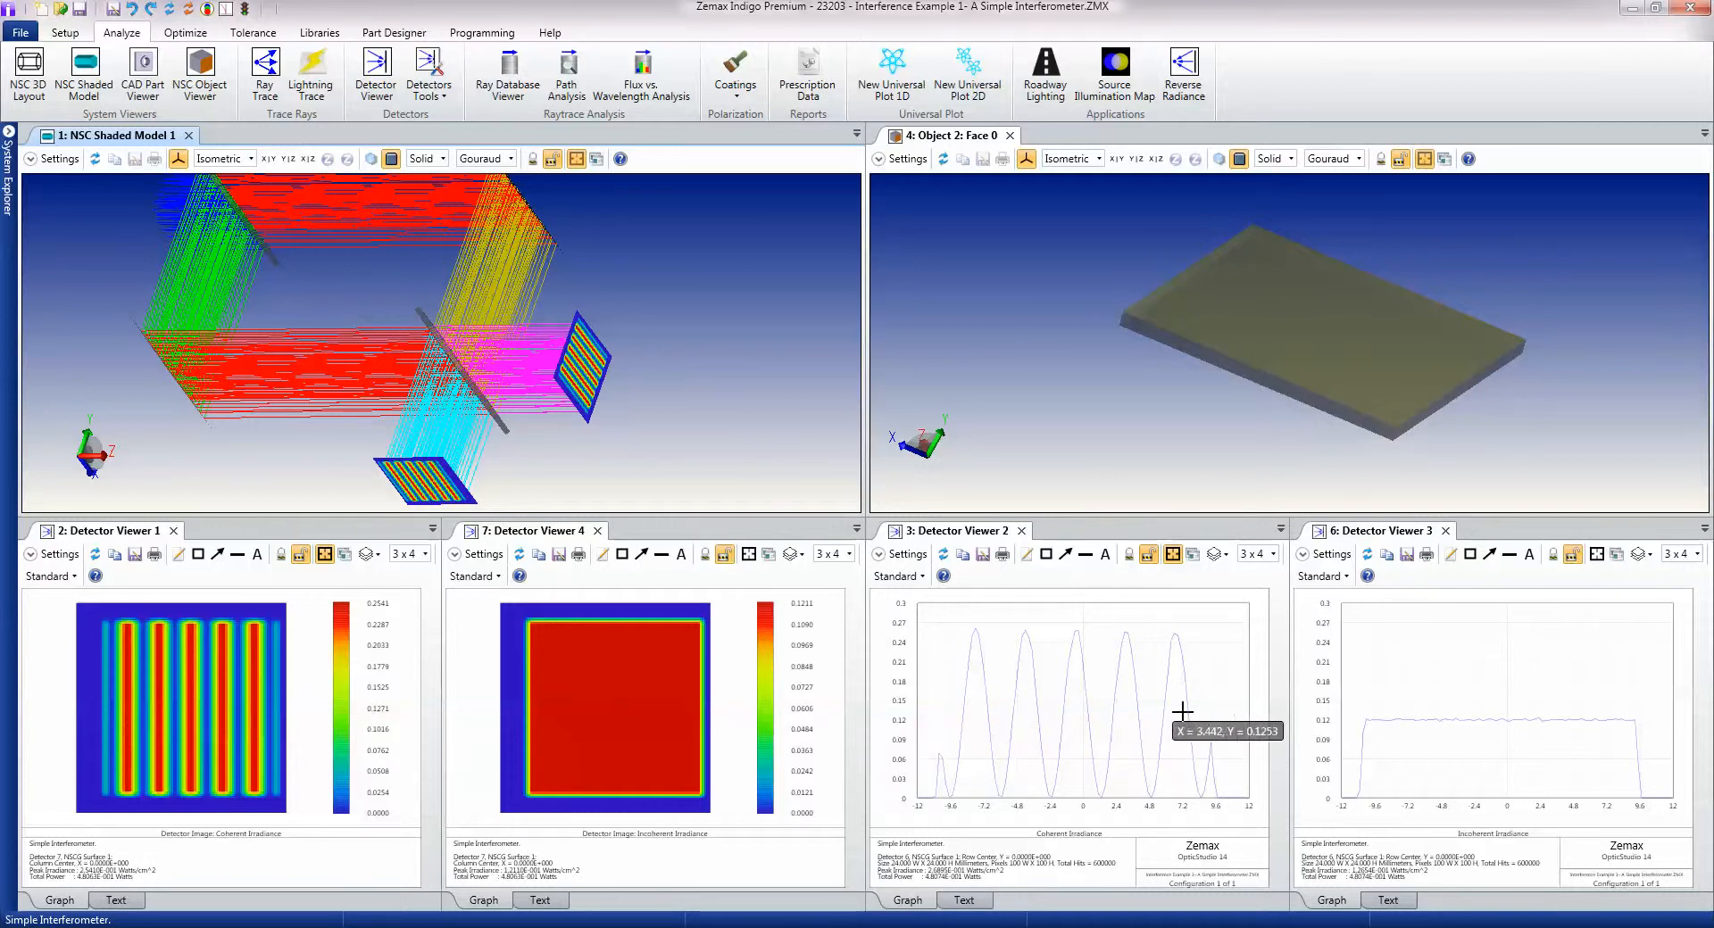
mouse_move(1071, 710)
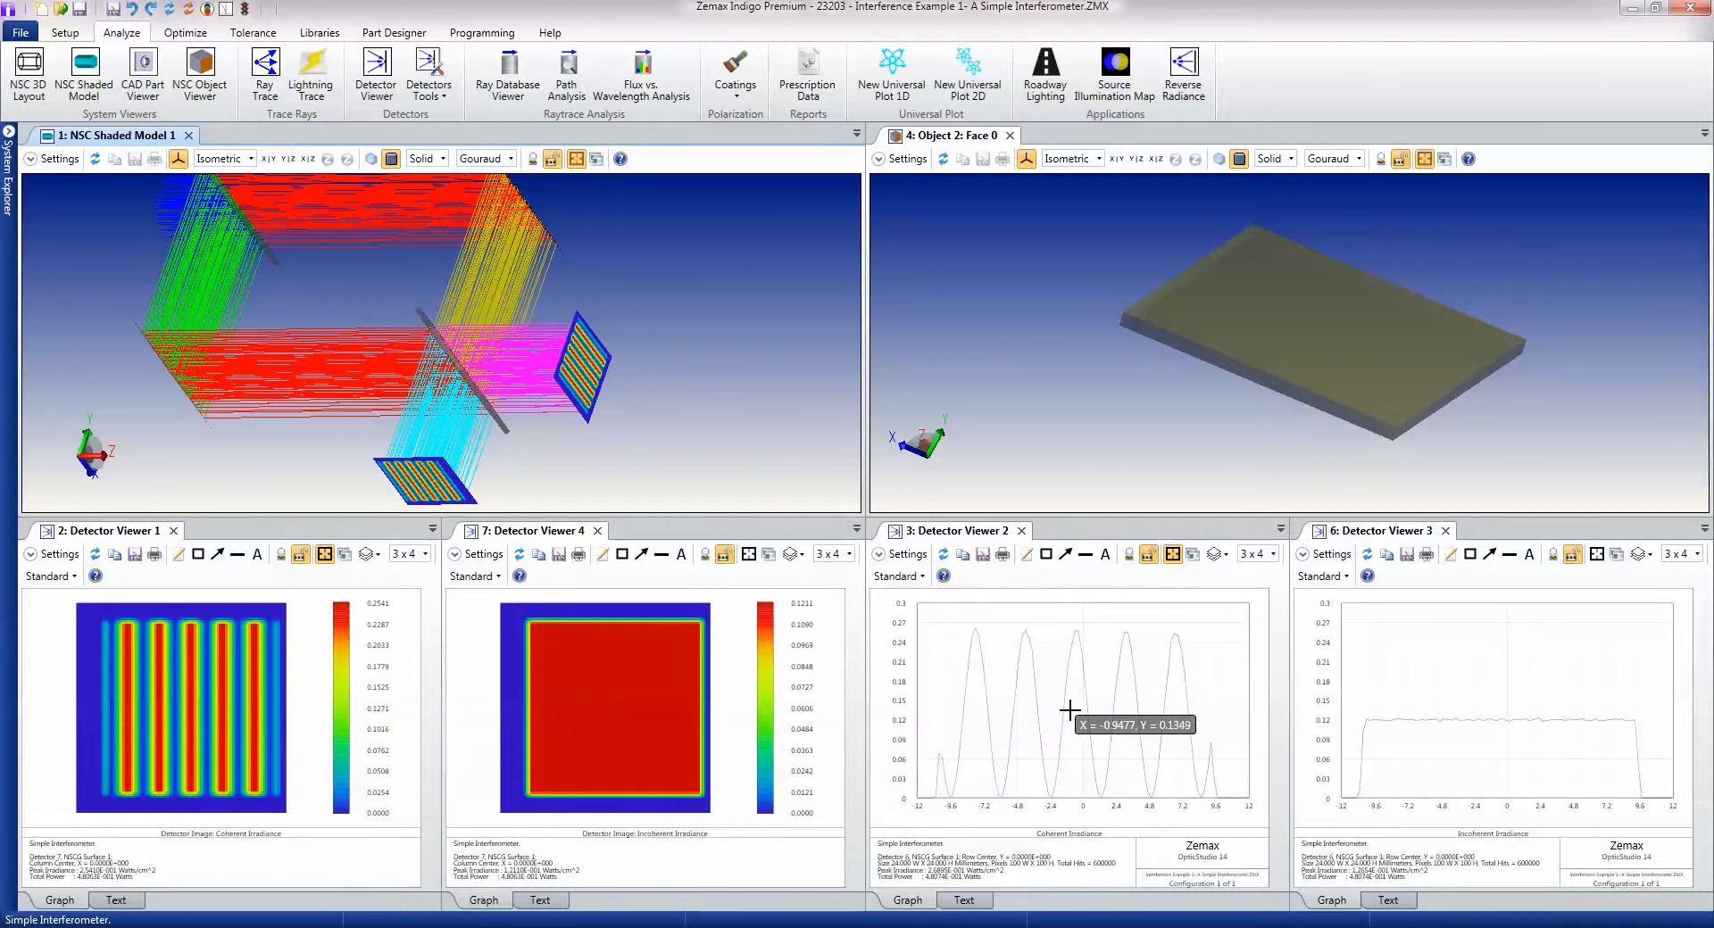
mouse_move(1068, 709)
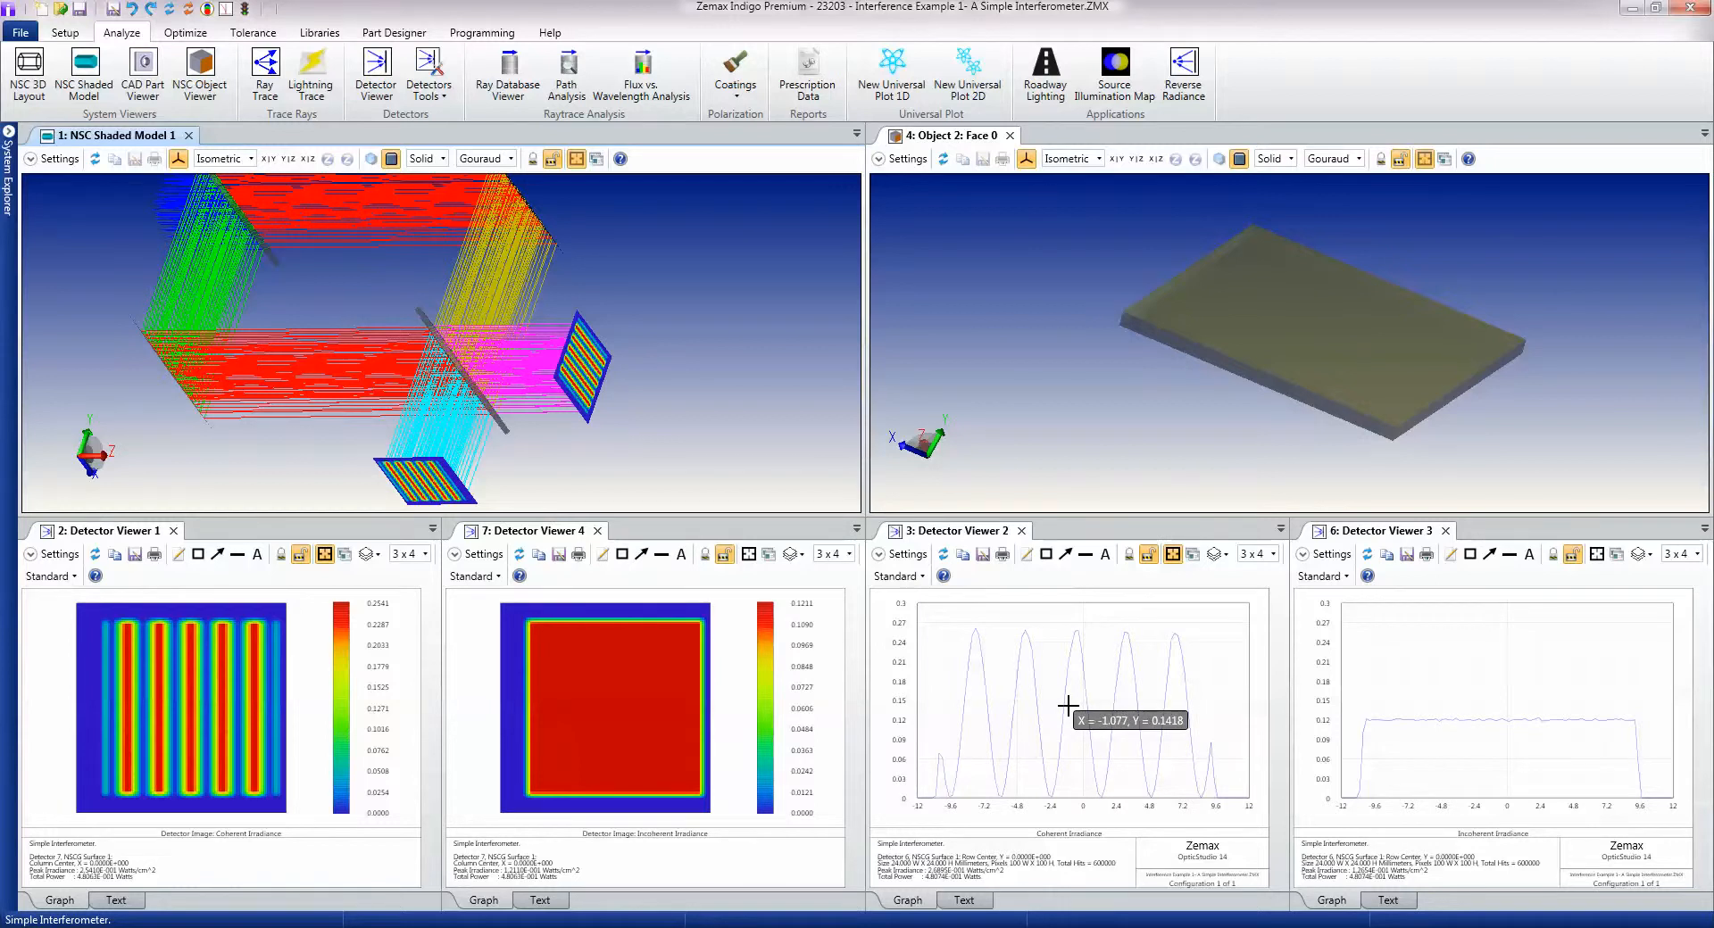
mouse_move(1069, 705)
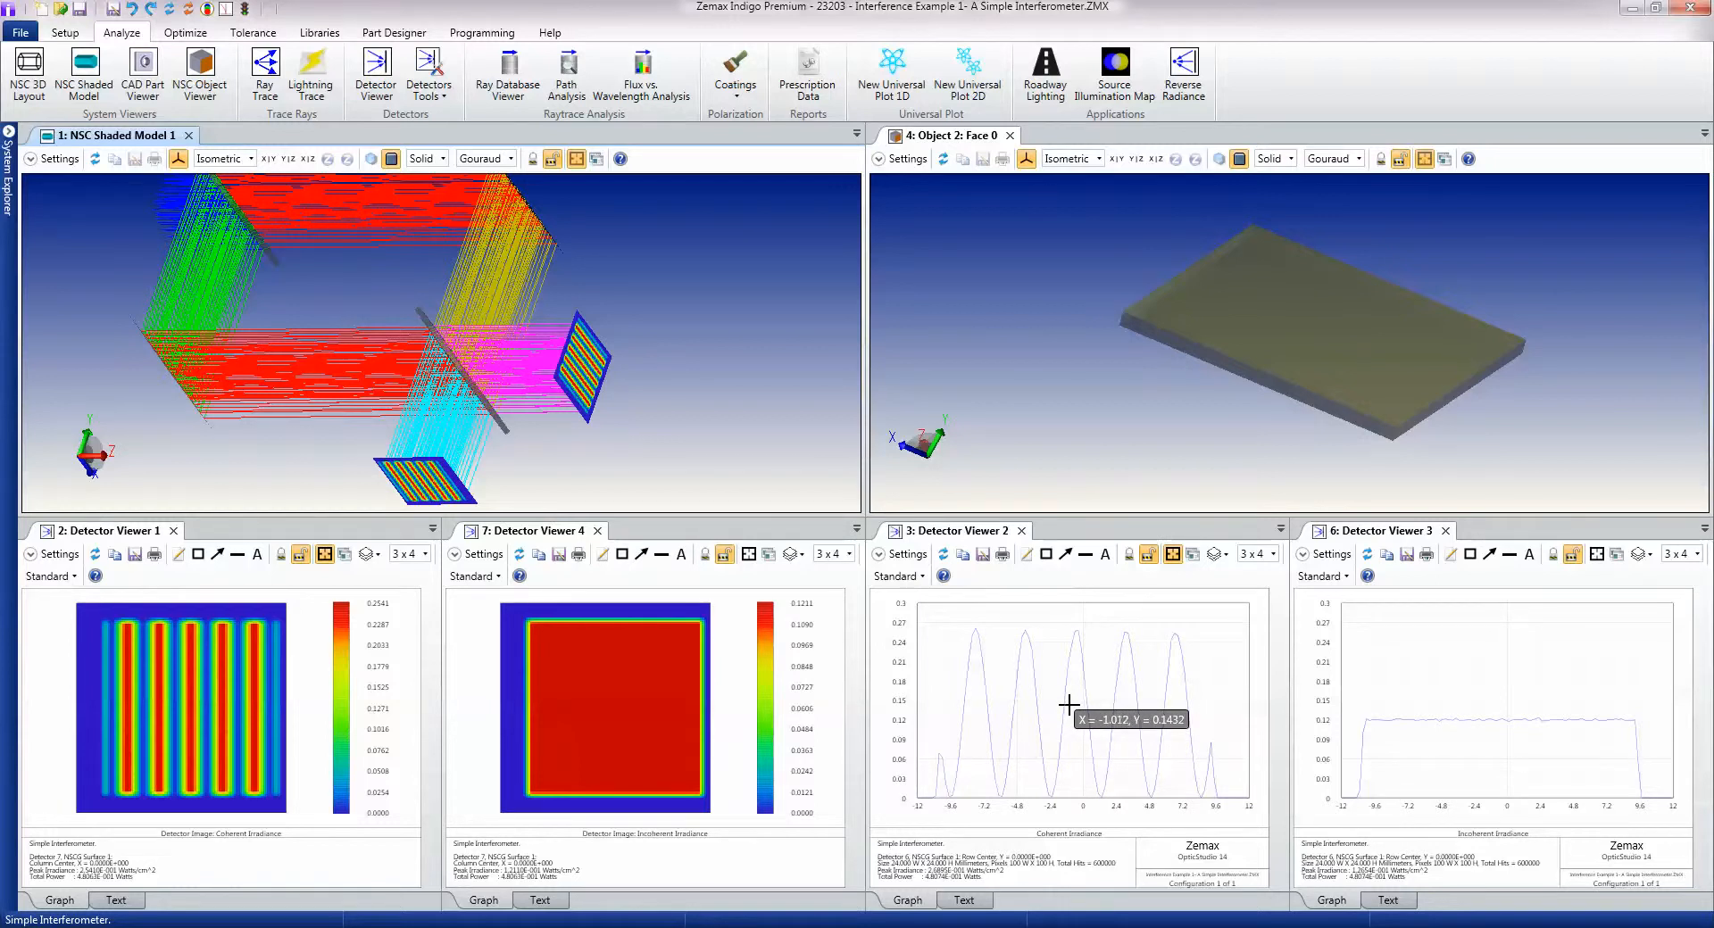